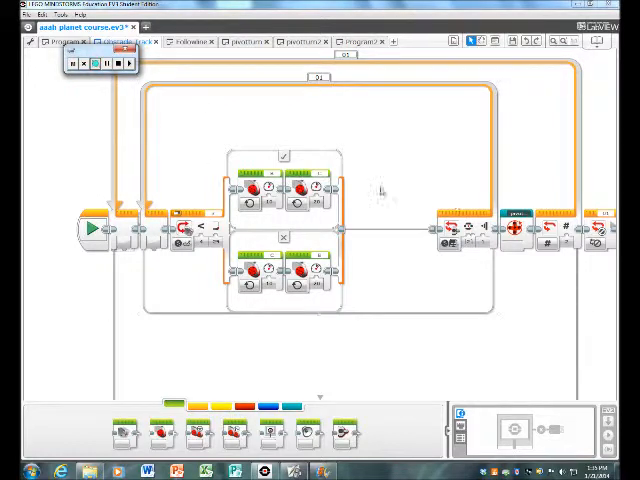
mouse_move(188, 268)
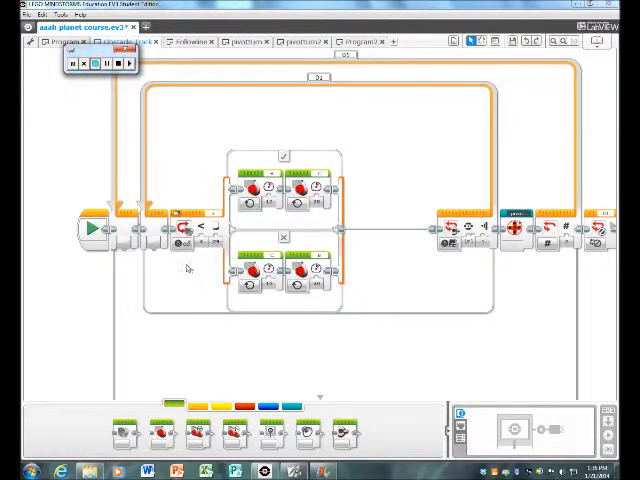
mouse_move(182, 248)
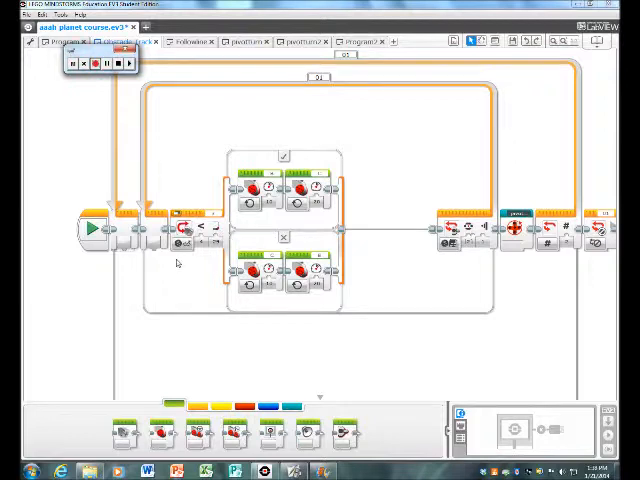
- Select the main loop block and bring the motor and sensor blocks after it into view
left_click(90, 64)
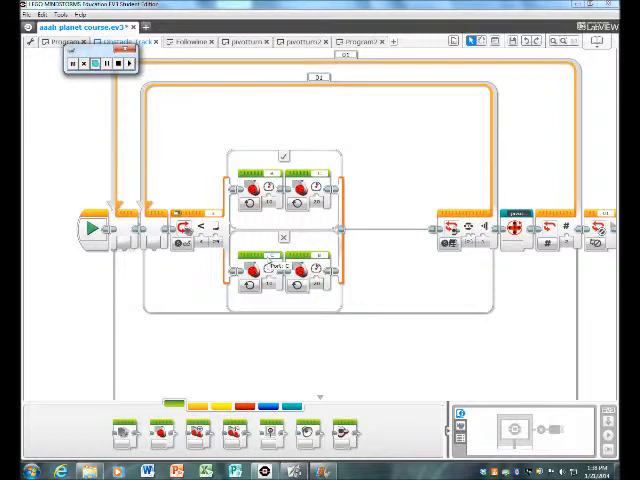
mouse_move(362, 204)
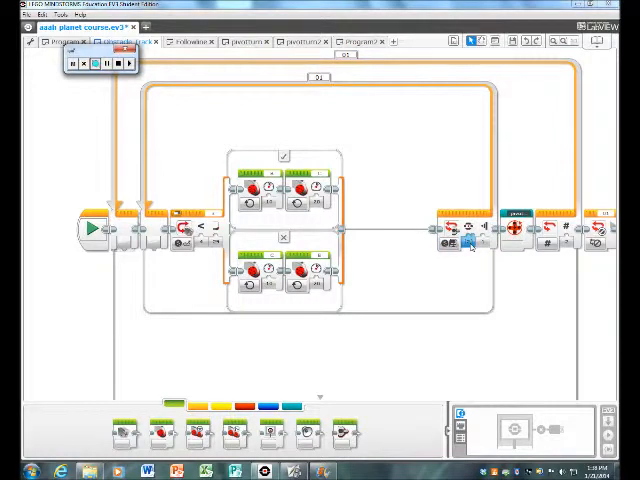
left_click(456, 236)
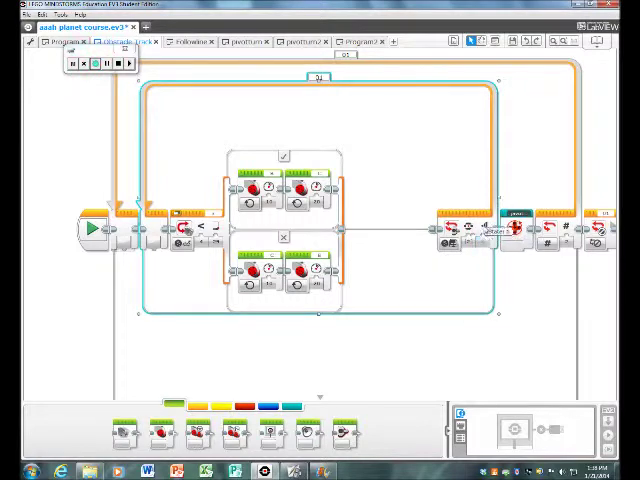
mouse_move(450, 240)
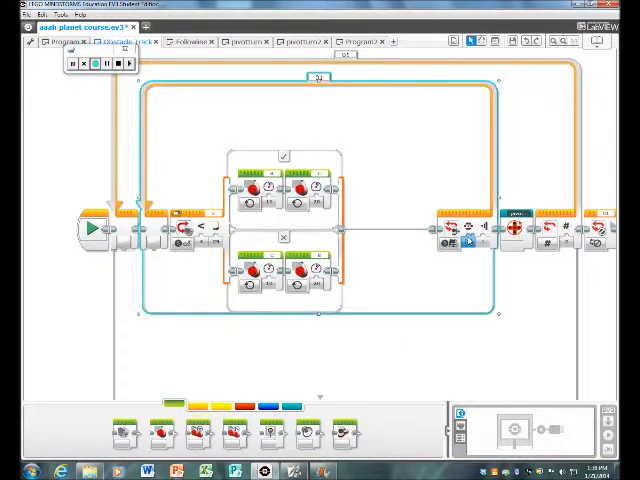
left_click(96, 64)
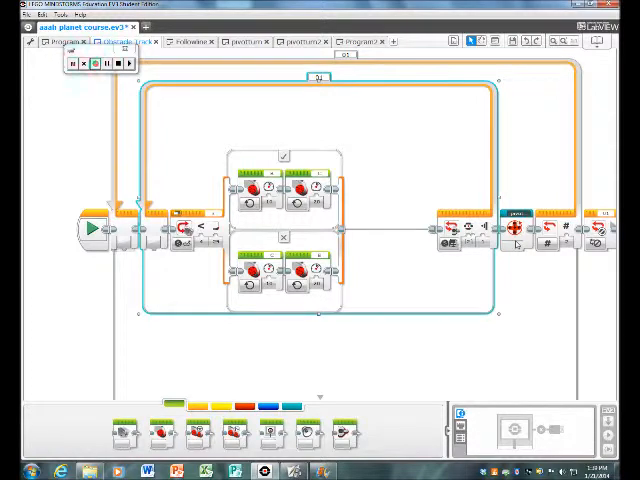
mouse_move(544, 244)
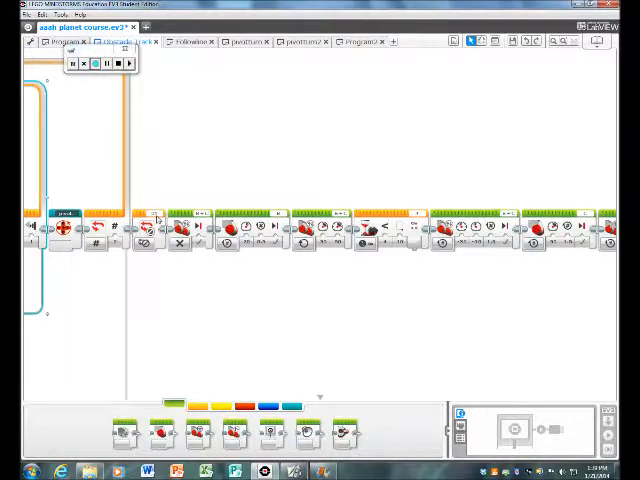
- Move to the later loop containing the two-case switch of motor blocks
left_click(100, 62)
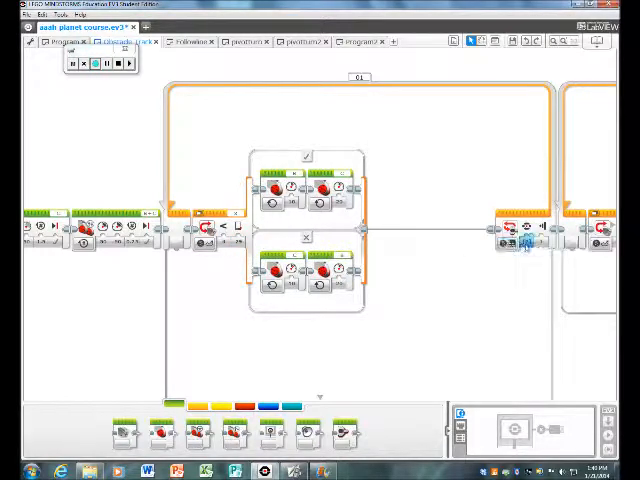
mouse_move(516, 244)
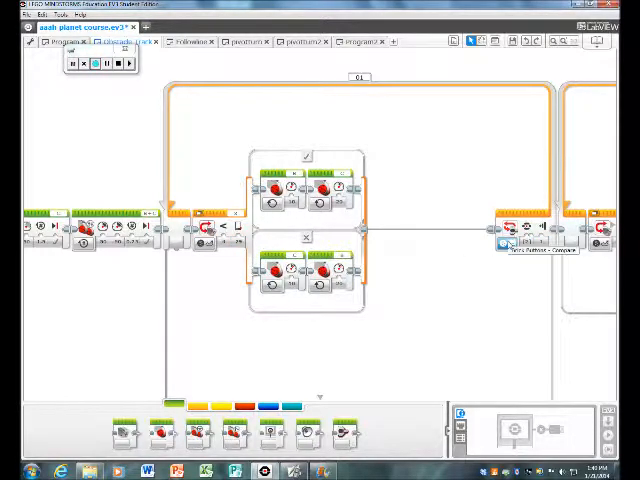